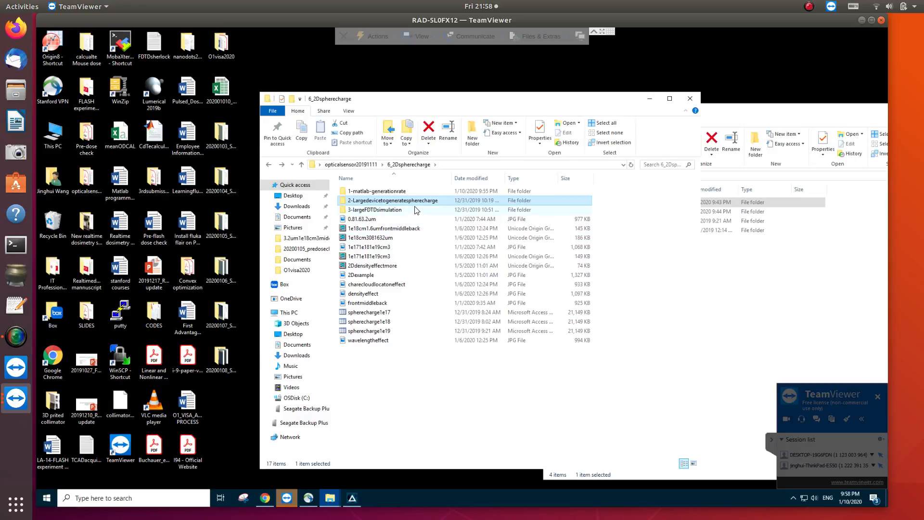
pyautogui.moveTo(413, 203)
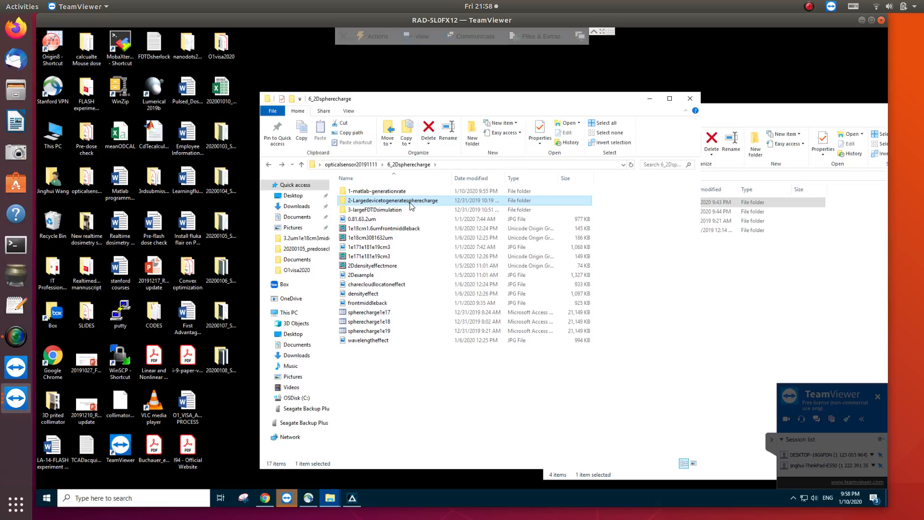
# Navigate into 2-Largedevicetogeneratespherecharge and then its chargeatright subfolder
pyautogui.doubleClick(393, 200)
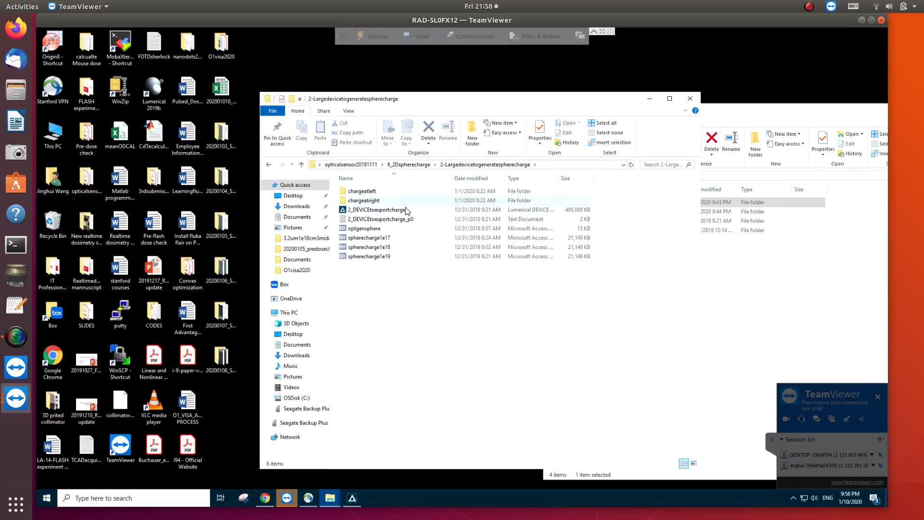
pyautogui.click(366, 200)
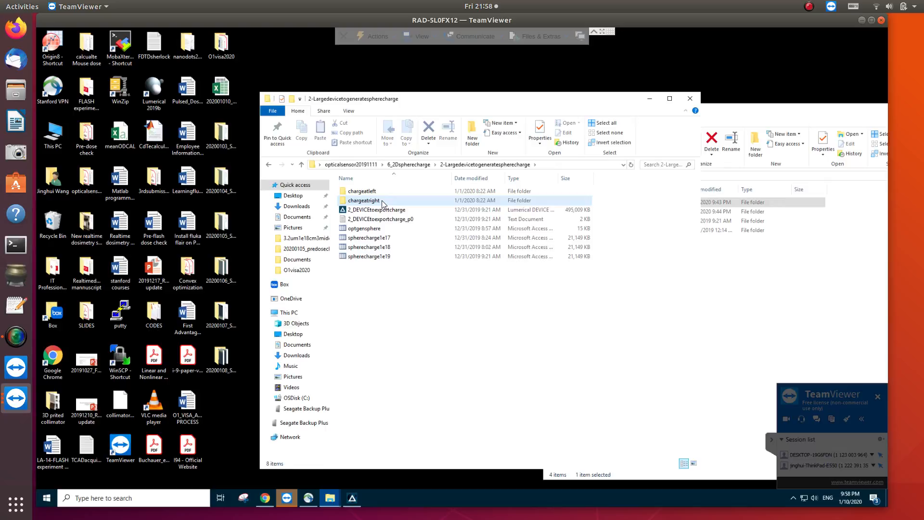
pyautogui.doubleClick(364, 200)
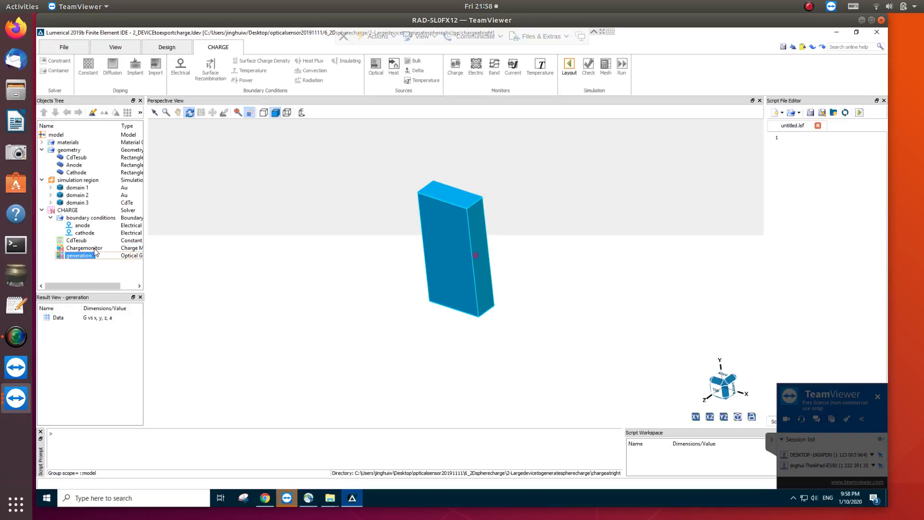
# Inspect the CdTesub geometry, select the anode boundary condition and show its context options
pyautogui.click(75, 157)
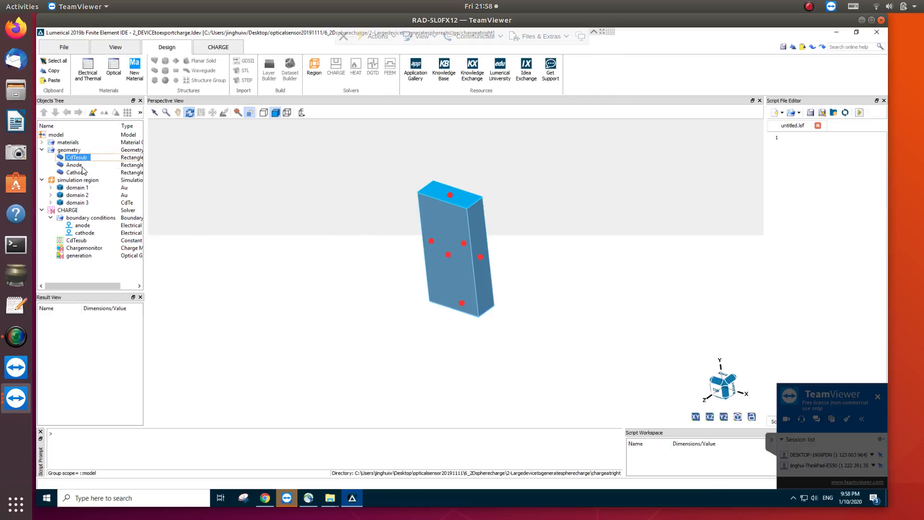
pyautogui.click(76, 173)
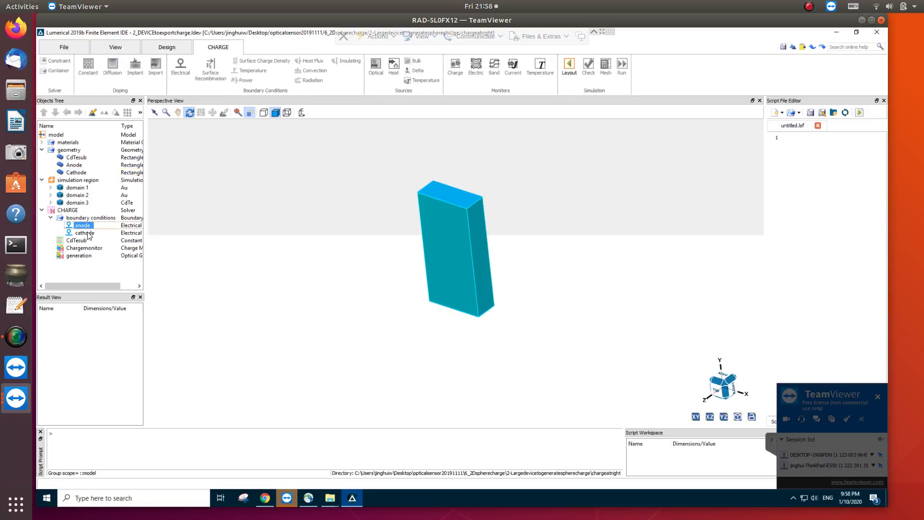
pyautogui.rightClick(83, 225)
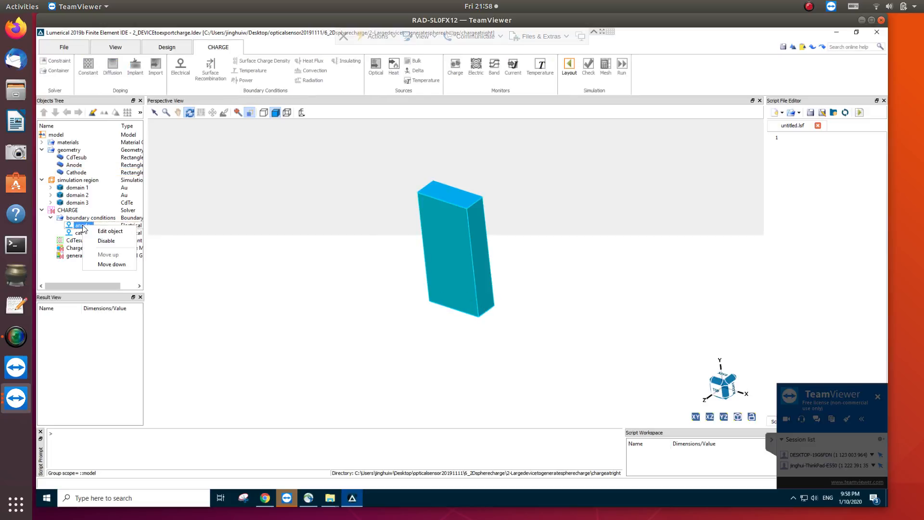
pyautogui.click(109, 230)
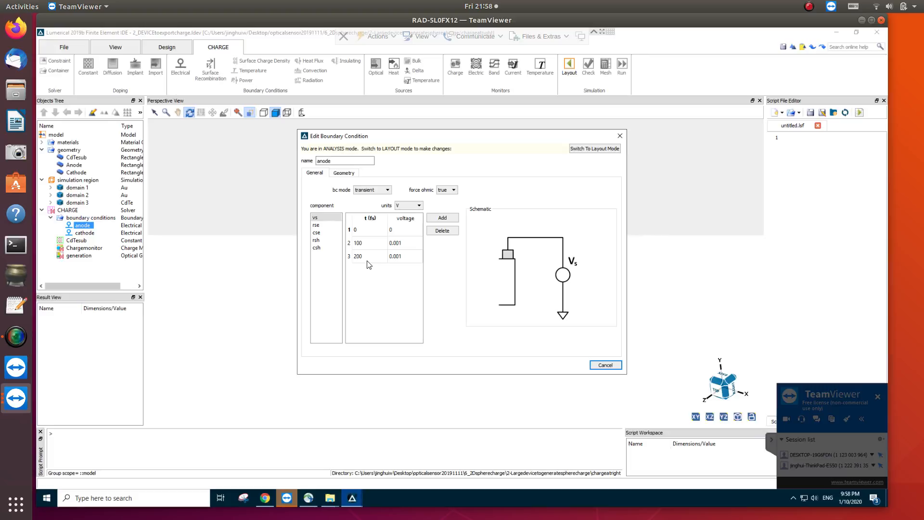
pyautogui.moveTo(413, 238)
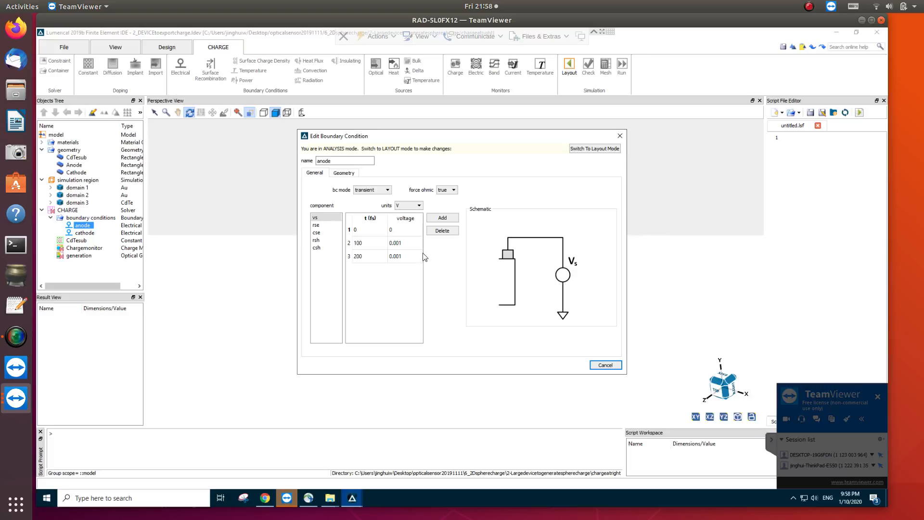
pyautogui.moveTo(604, 365)
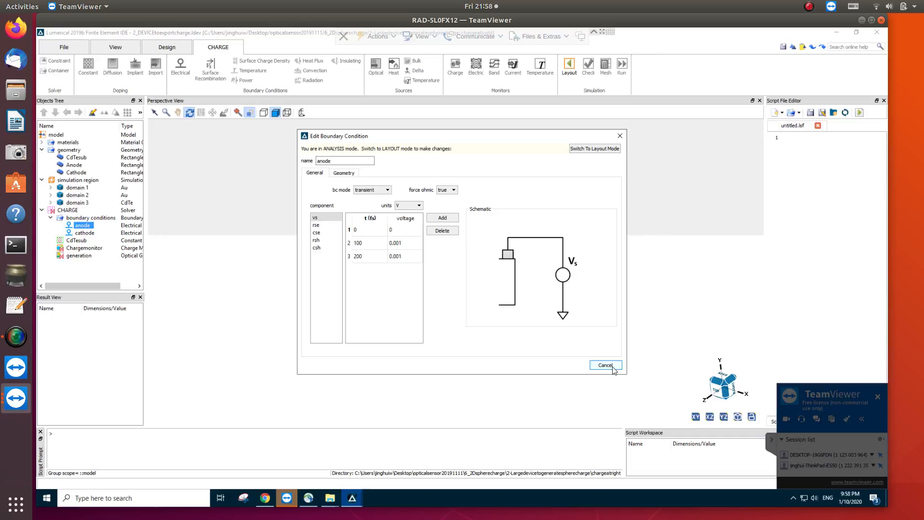
pyautogui.moveTo(613, 370)
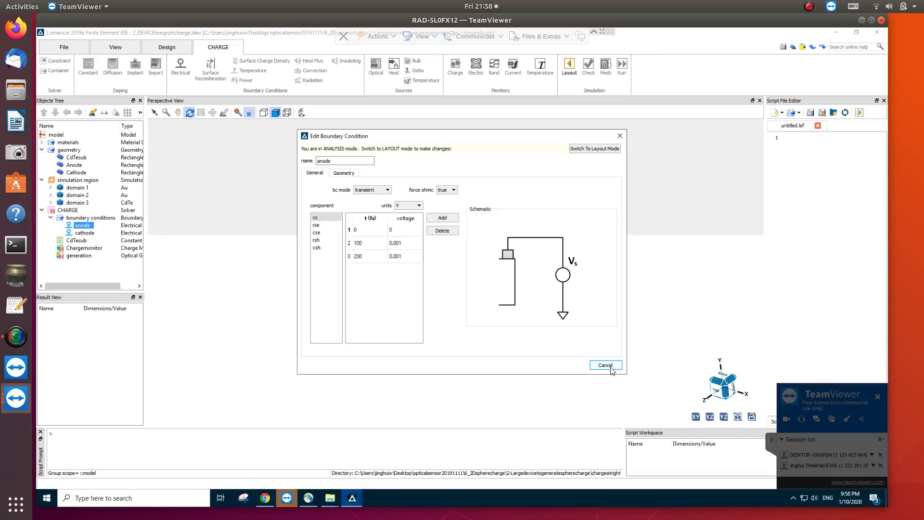
pyautogui.click(604, 365)
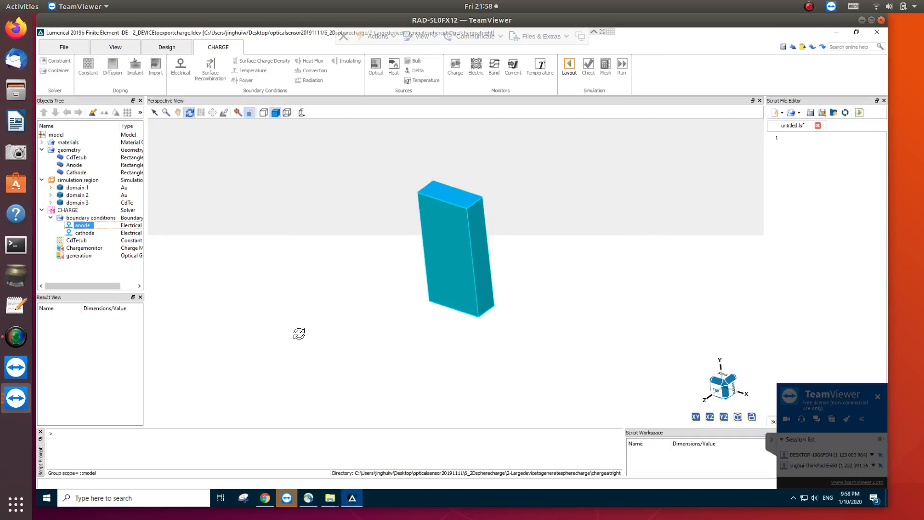
pyautogui.click(77, 240)
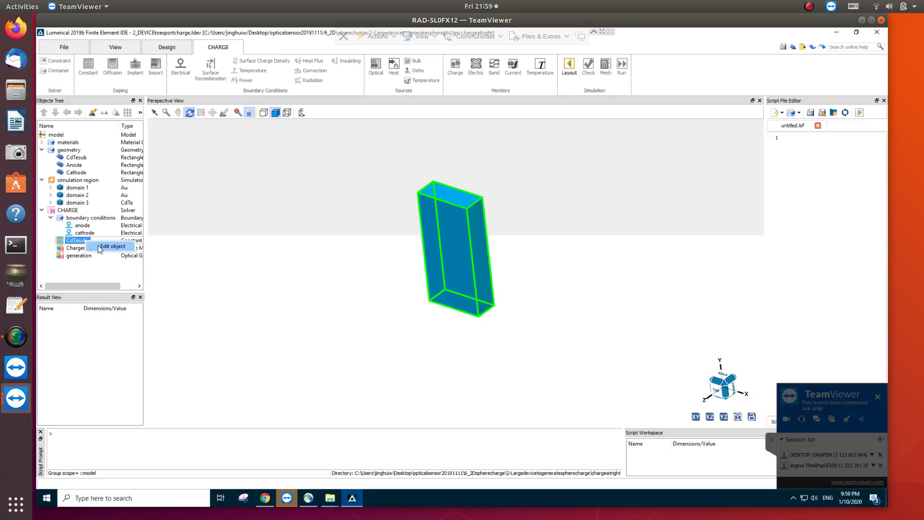
pyautogui.click(113, 245)
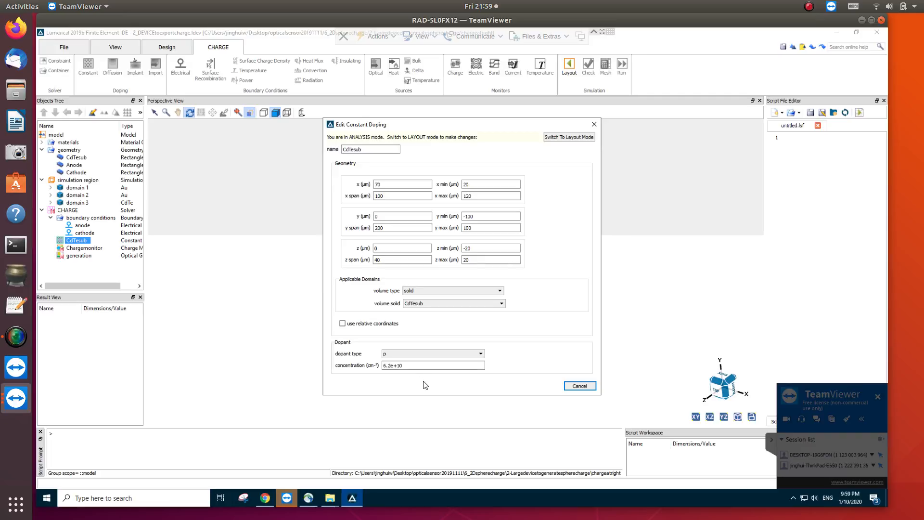
pyautogui.click(433, 365)
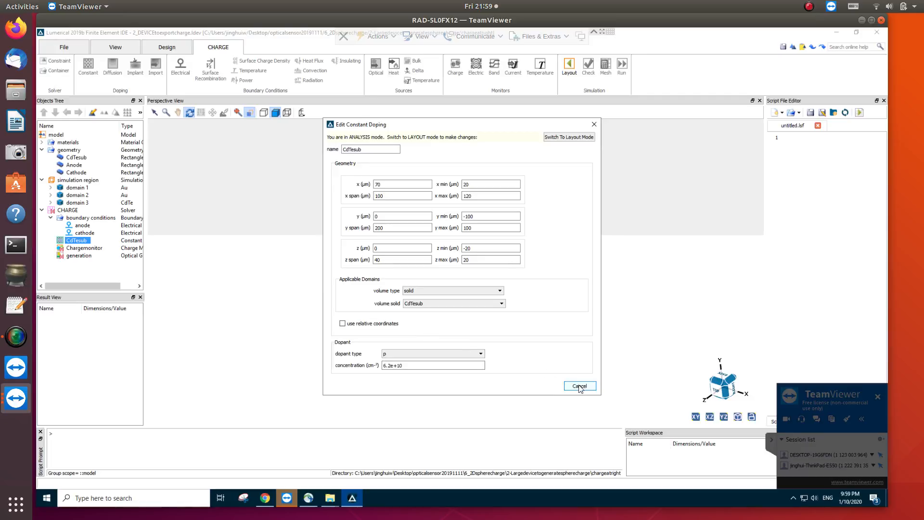
pyautogui.click(579, 386)
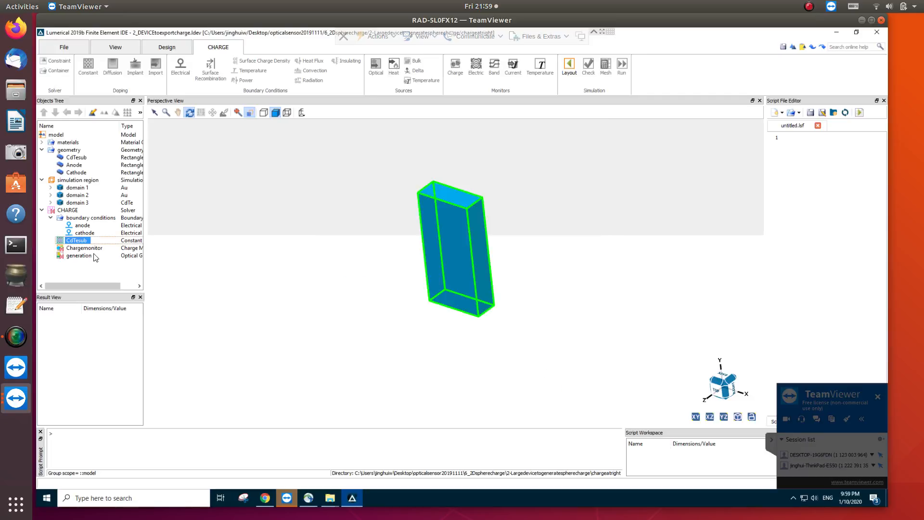
pyautogui.click(78, 255)
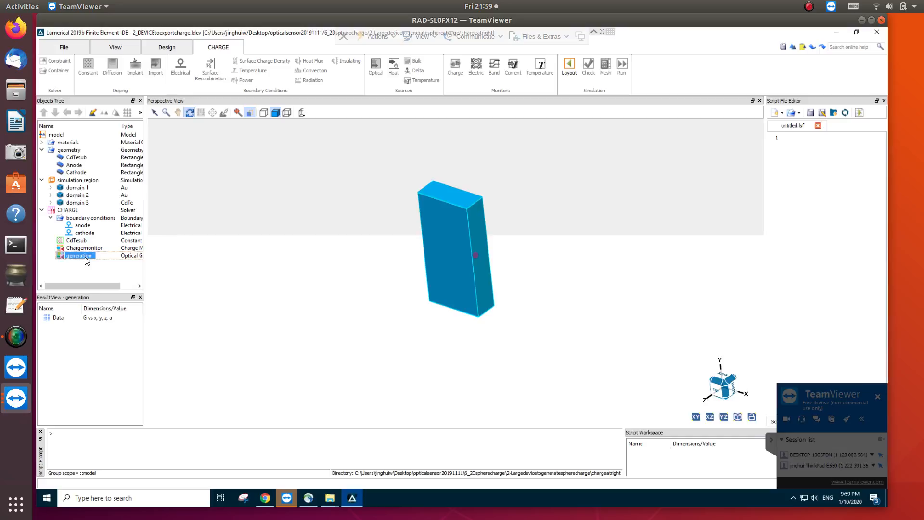
pyautogui.rightClick(79, 255)
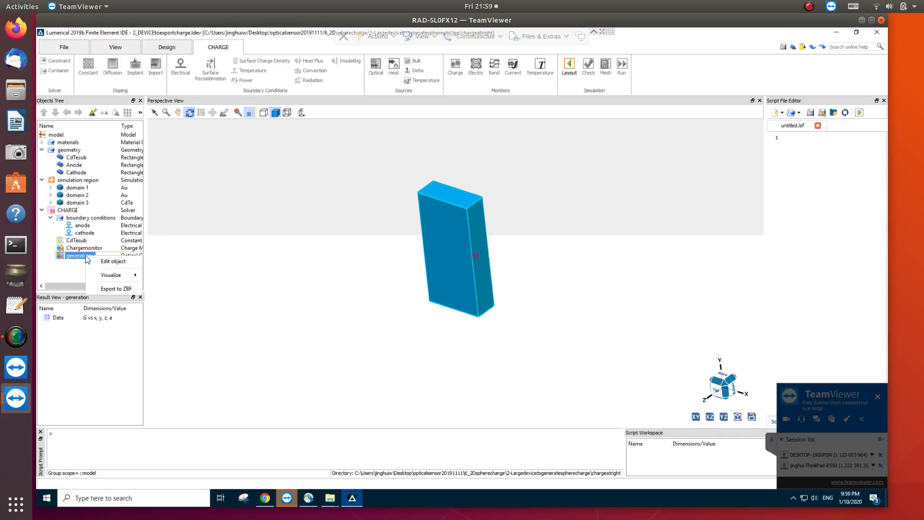
pyautogui.click(114, 261)
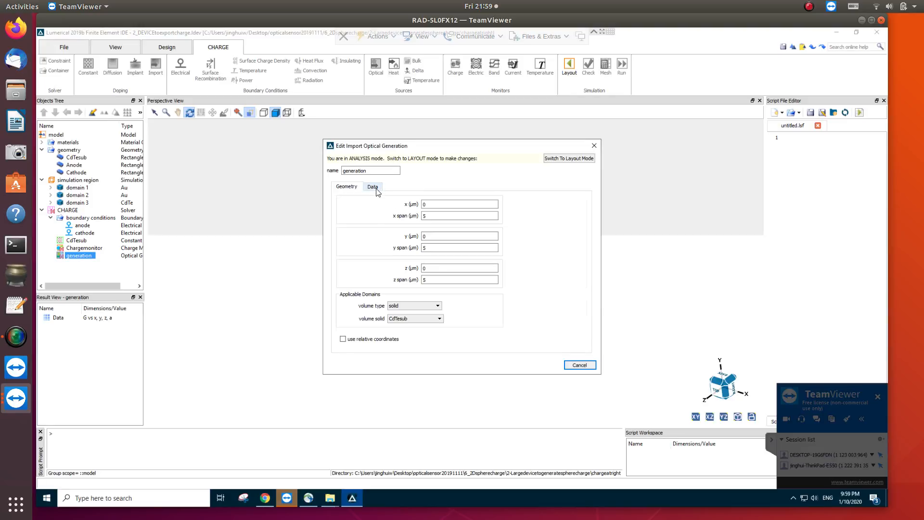
pyautogui.click(372, 187)
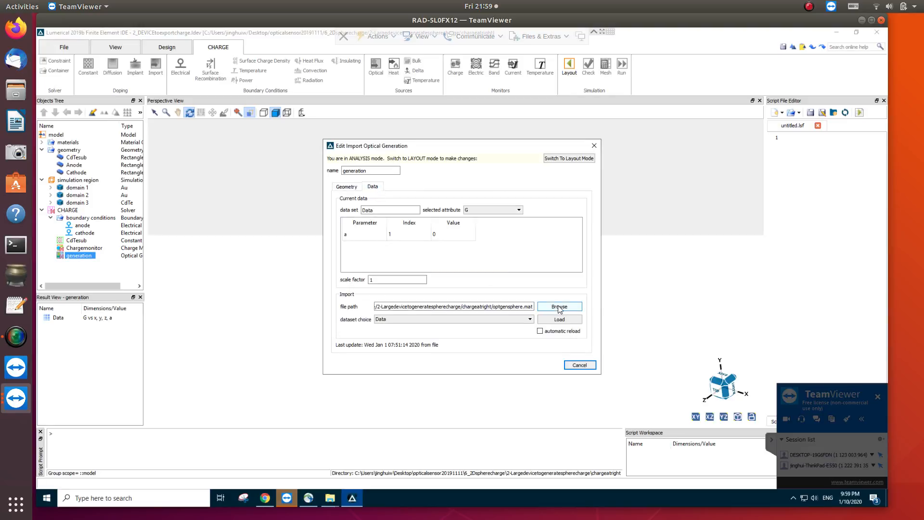
pyautogui.click(559, 306)
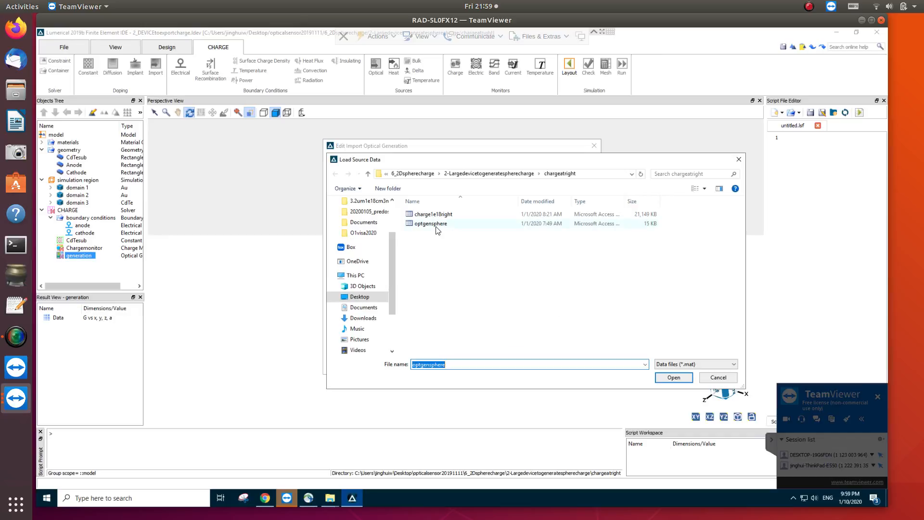
pyautogui.moveTo(430, 223)
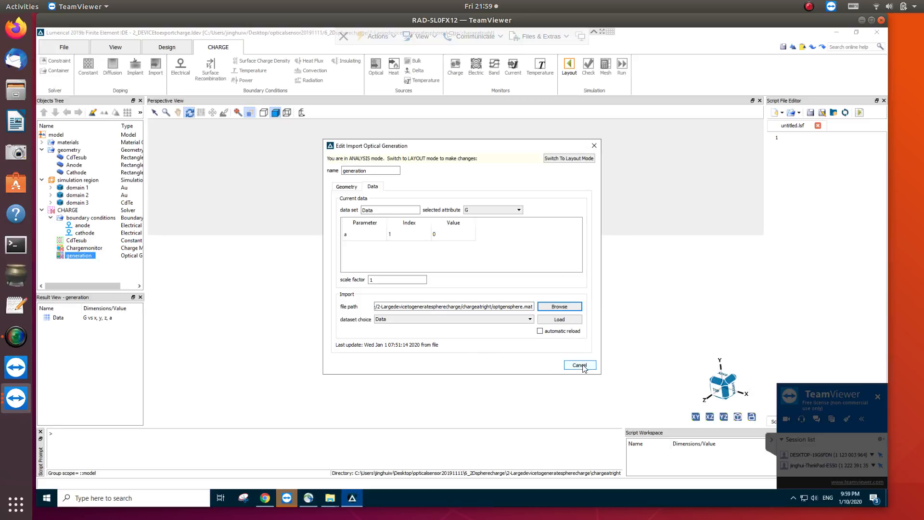
pyautogui.click(580, 365)
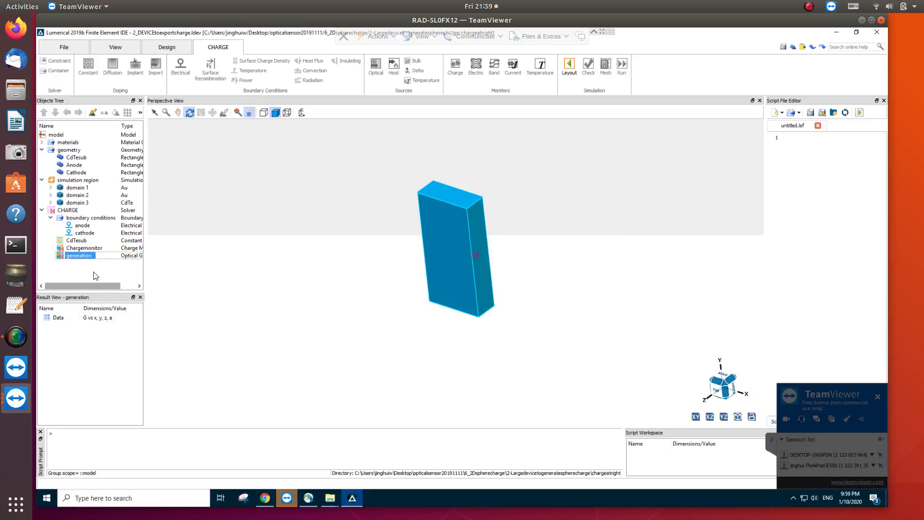
pyautogui.click(85, 248)
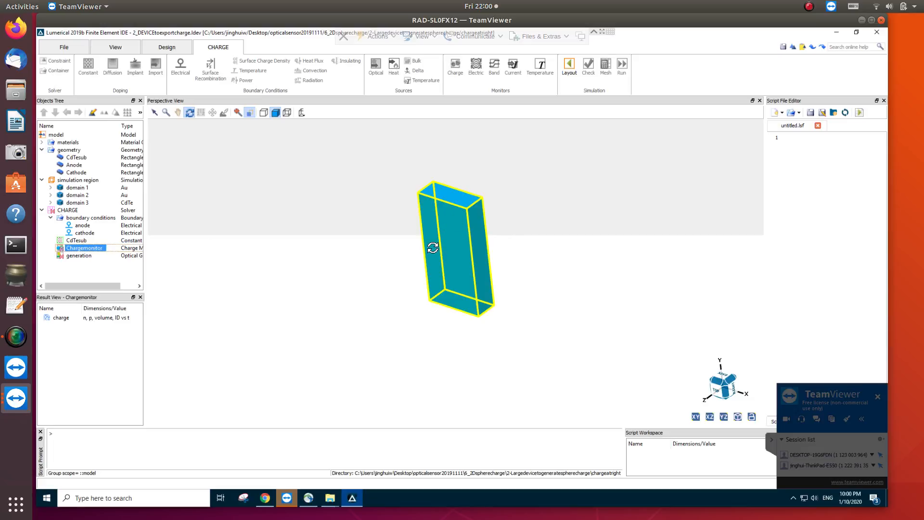
pyautogui.rightClick(61, 317)
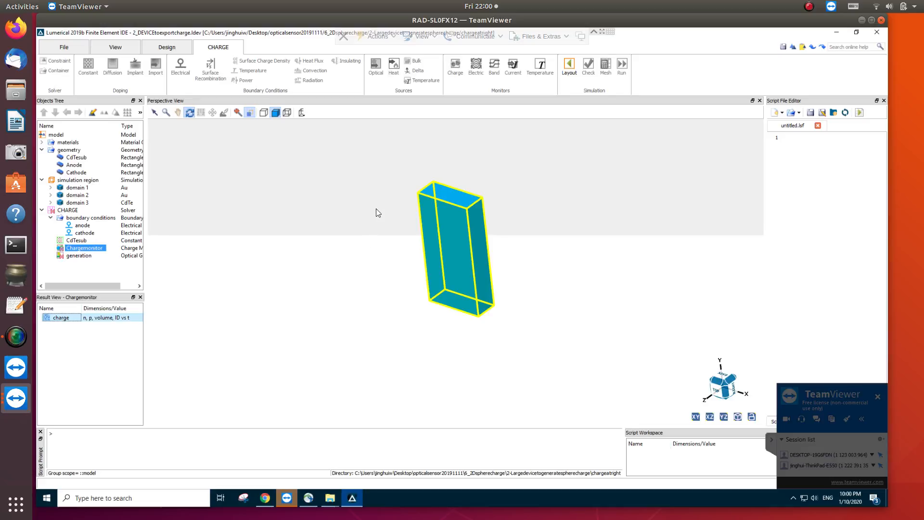
pyautogui.moveTo(370, 233)
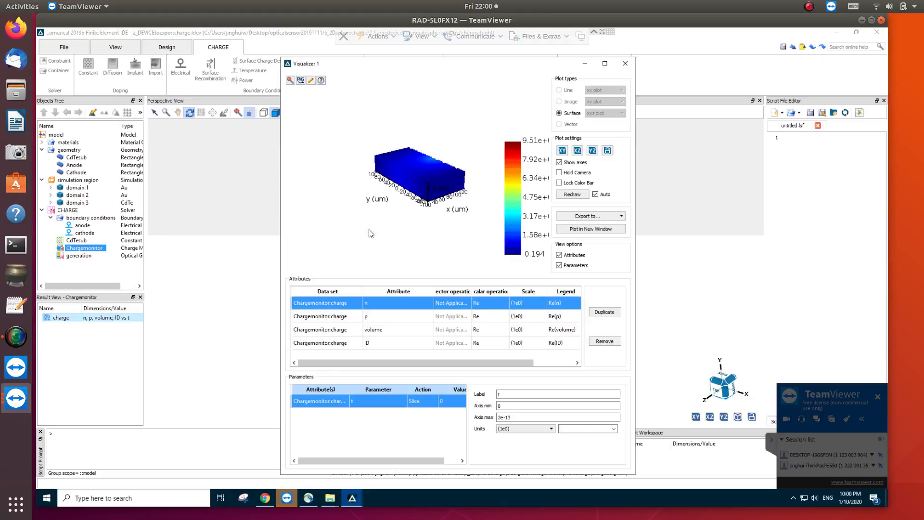
pyautogui.moveTo(487, 185)
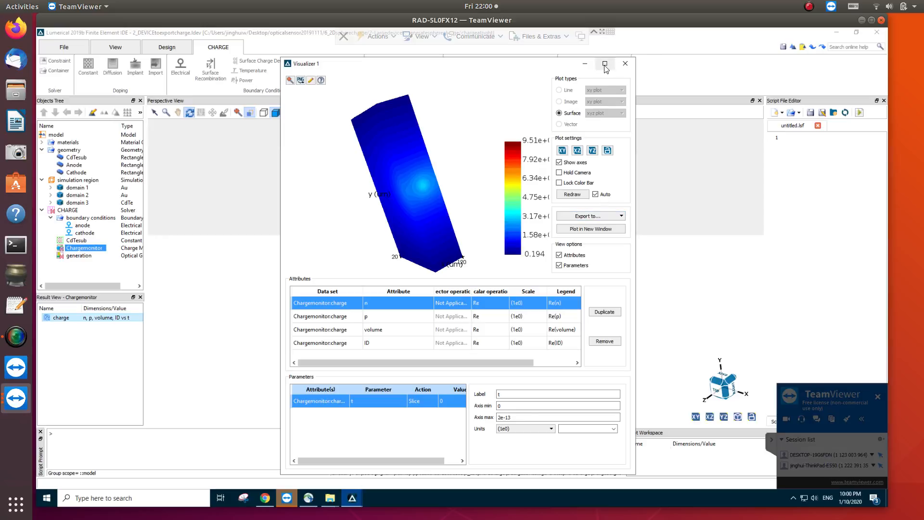
# Maximize Visualizer, switch to clipped volume rendering and rotate to expose the charge cloud
pyautogui.click(605, 63)
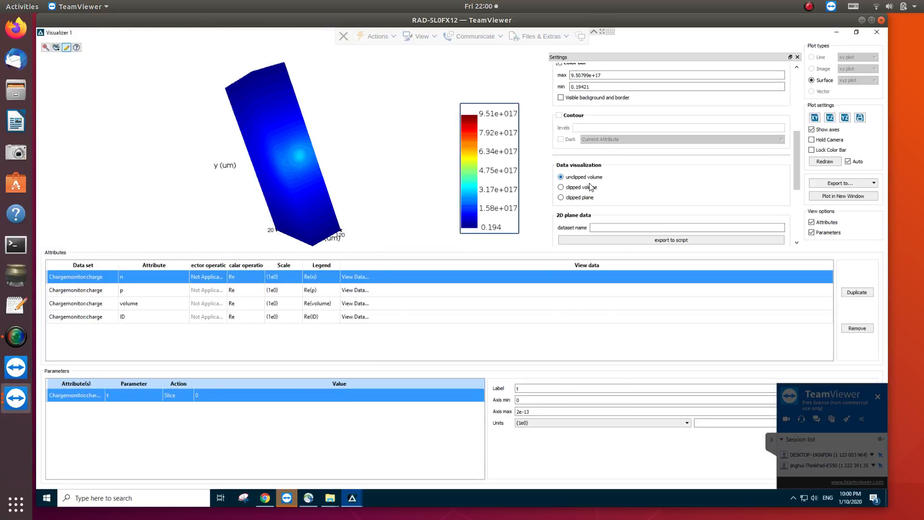
pyautogui.click(560, 187)
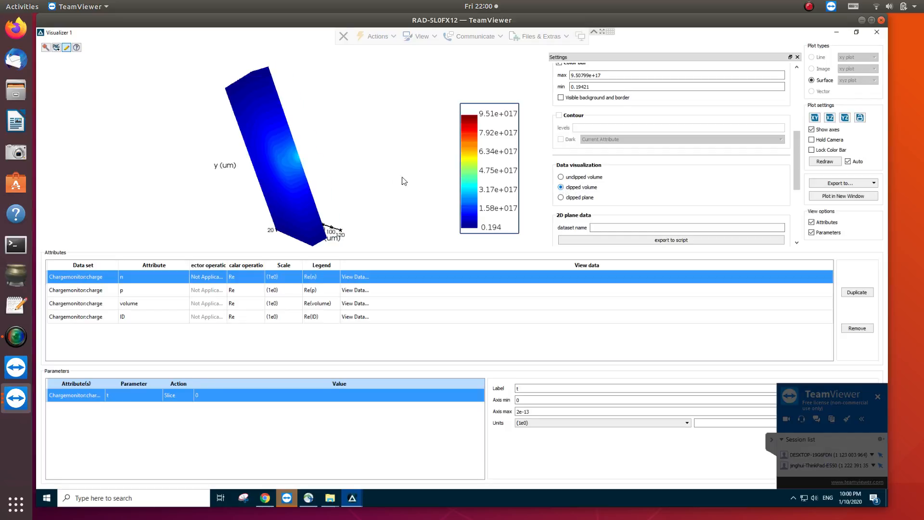
pyautogui.moveTo(400, 181); pyautogui.dragTo(261, 177)
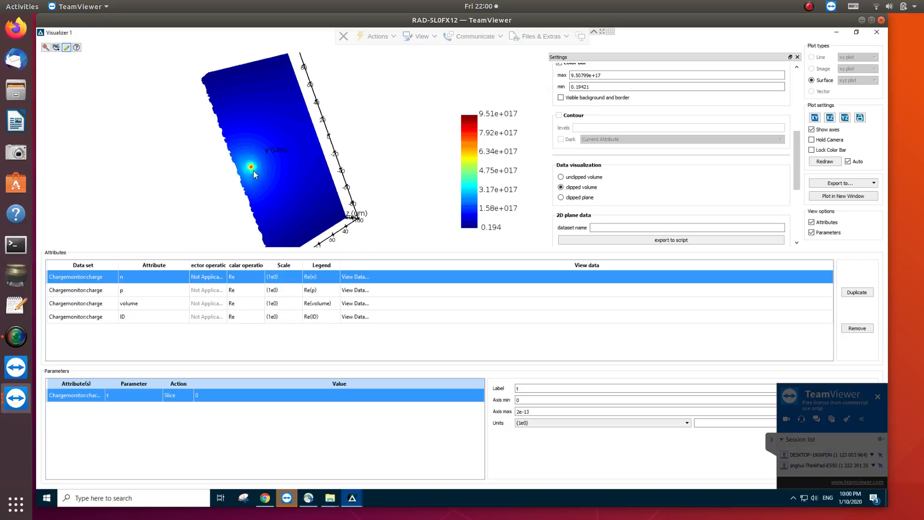
pyautogui.moveTo(421, 189)
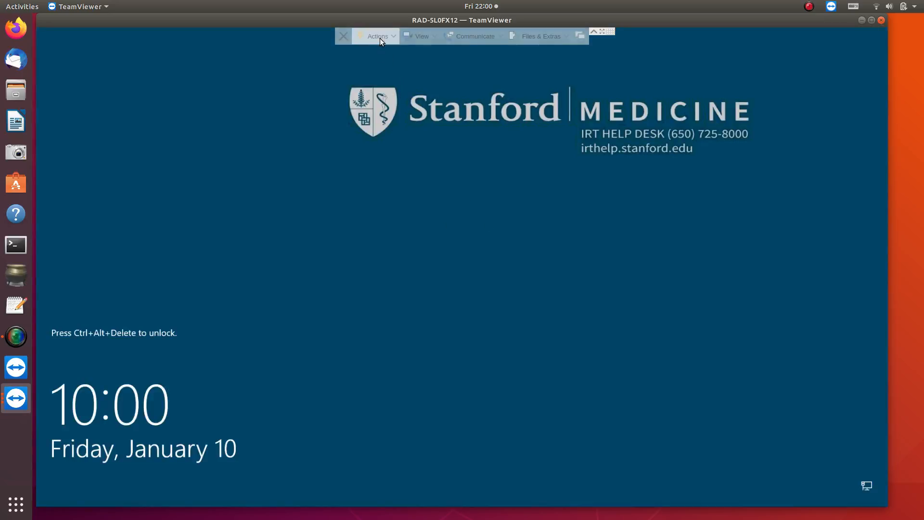
# Send Ctrl+Alt+Del to the remote computer from the TeamViewer Actions menu
pyautogui.click(377, 36)
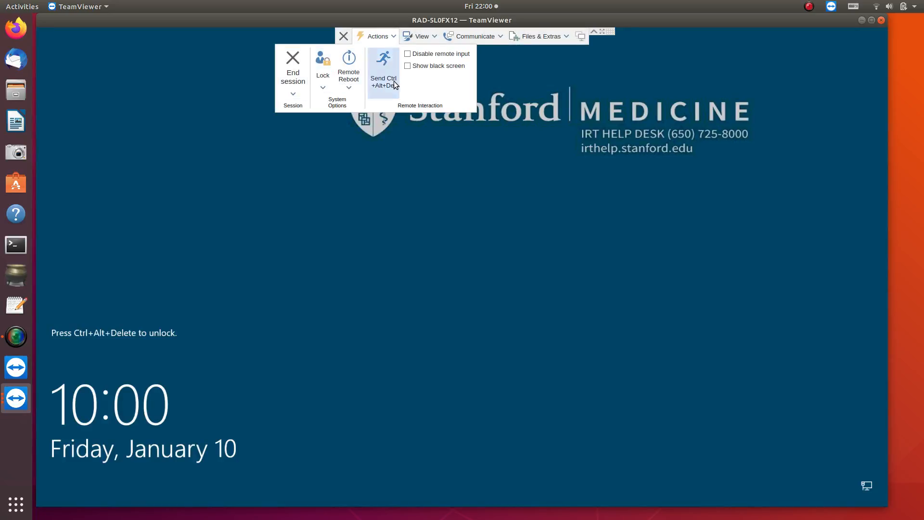
pyautogui.click(289, 224)
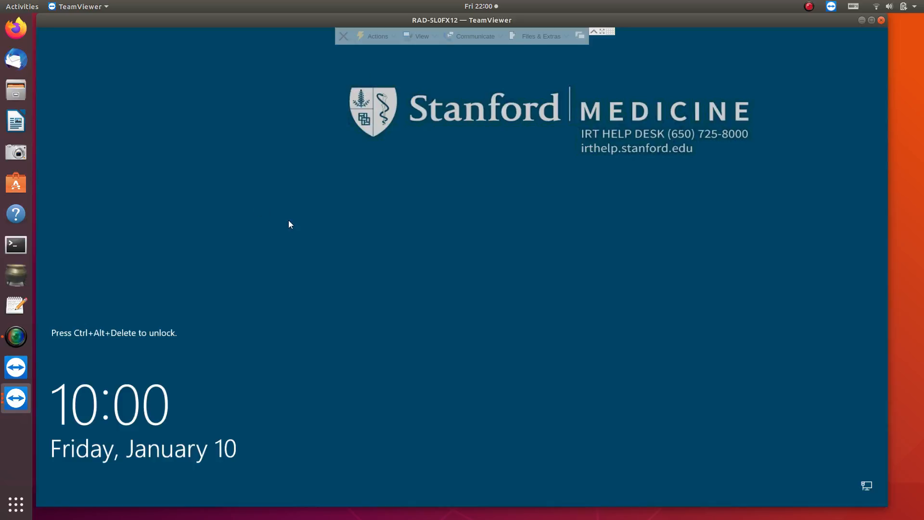
pyautogui.moveTo(185, 339)
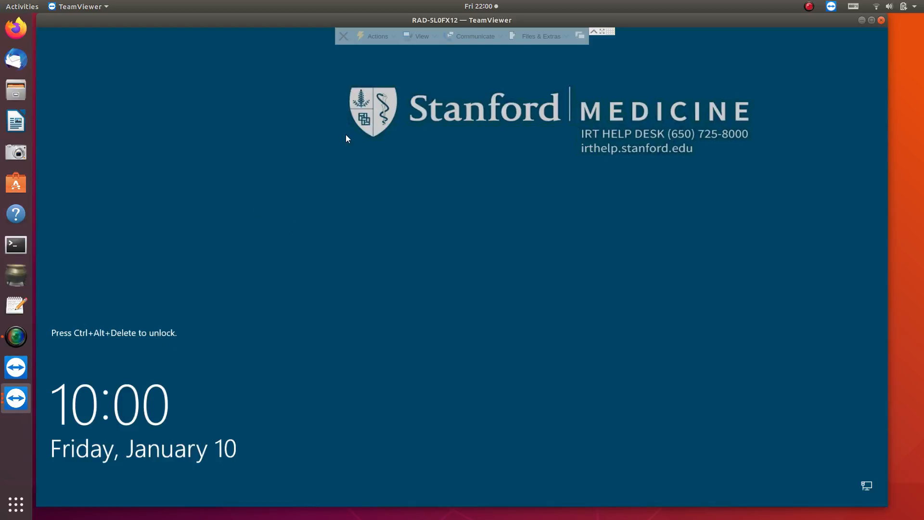
# Use the TeamViewer View menu on the remote lock screen until the session ends
pyautogui.click(421, 35)
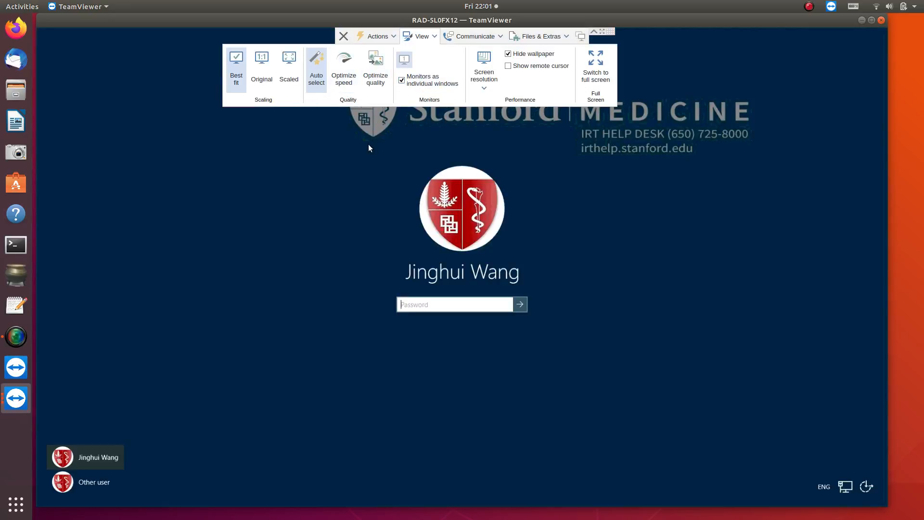
pyautogui.click(421, 35)
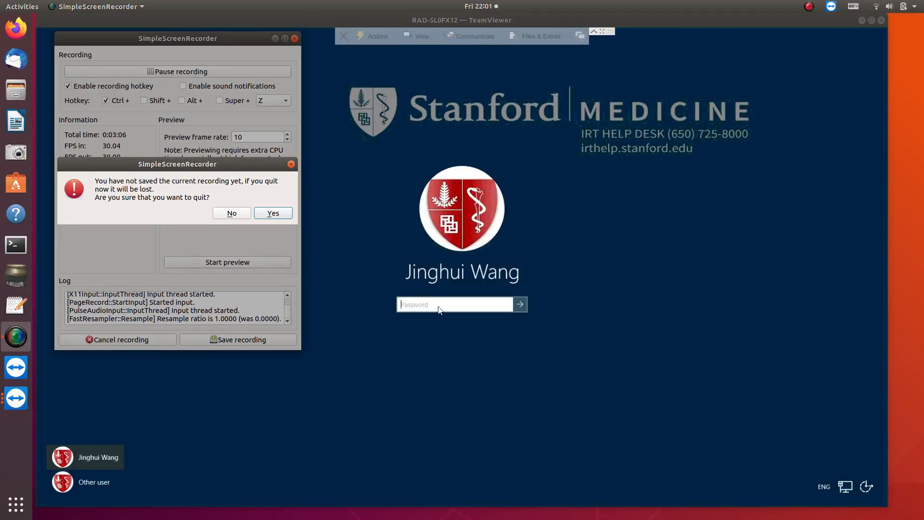
pyautogui.click(273, 212)
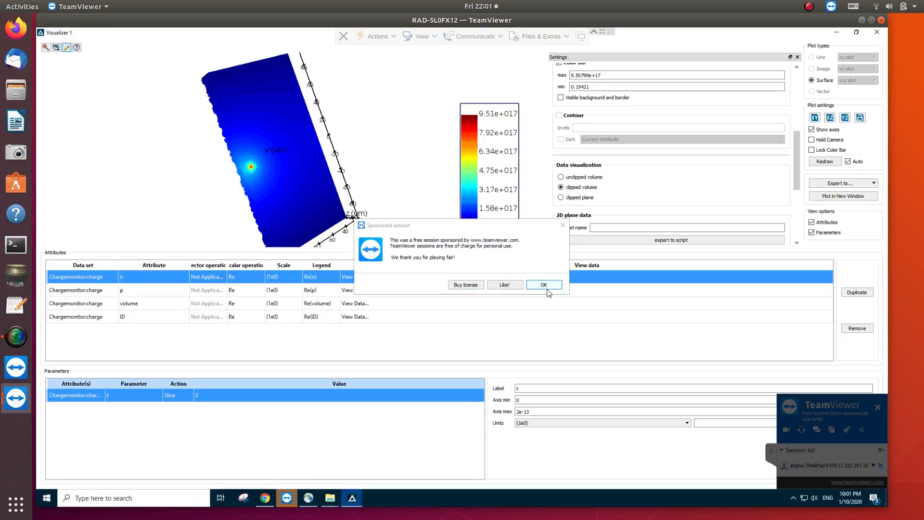
# Dismiss the TeamViewer free-session notice and bring SimpleScreenRecorder forward
pyautogui.click(543, 285)
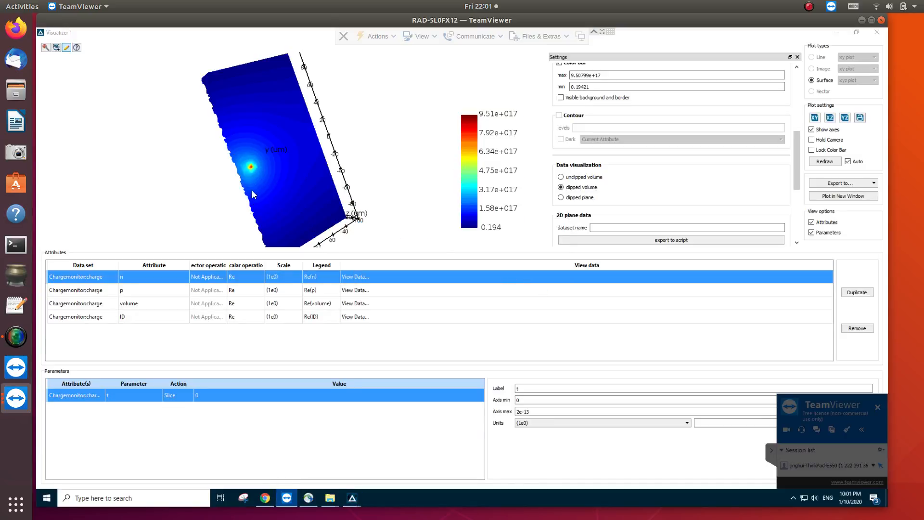
pyautogui.moveTo(424, 167)
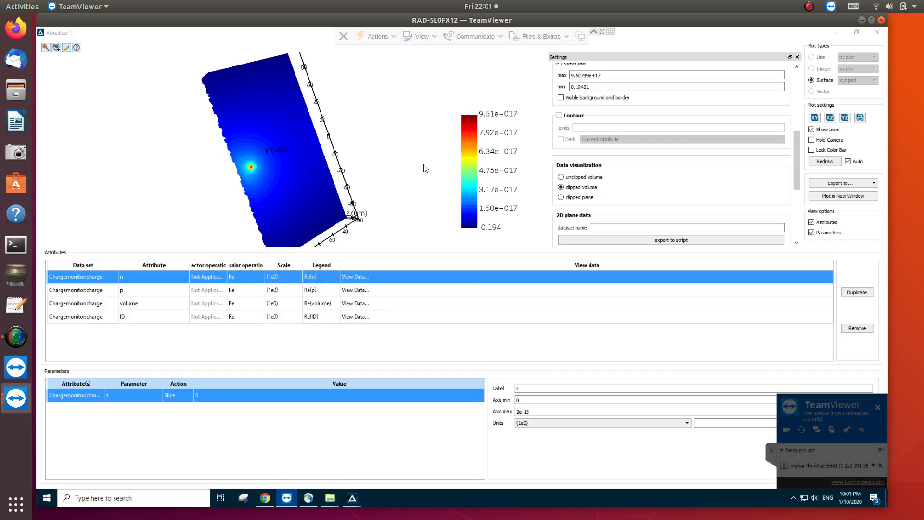
pyautogui.moveTo(360, 175)
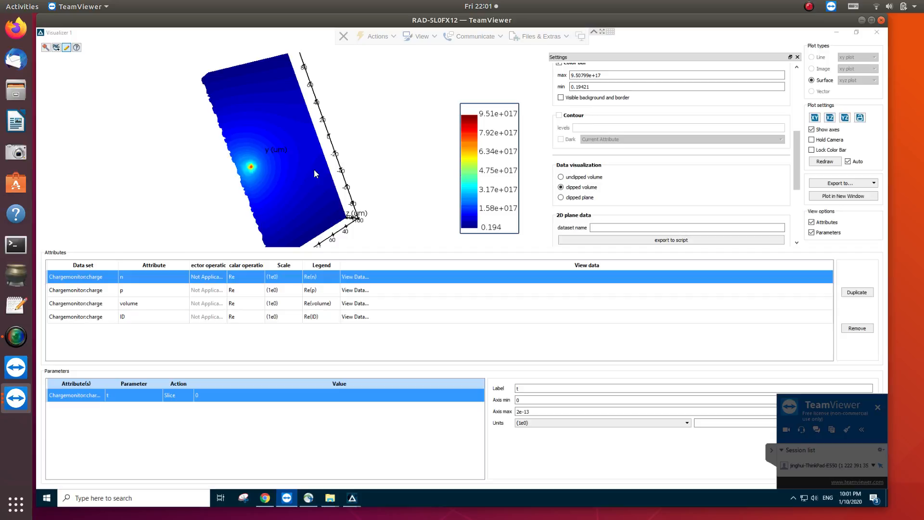
pyautogui.moveTo(16, 336)
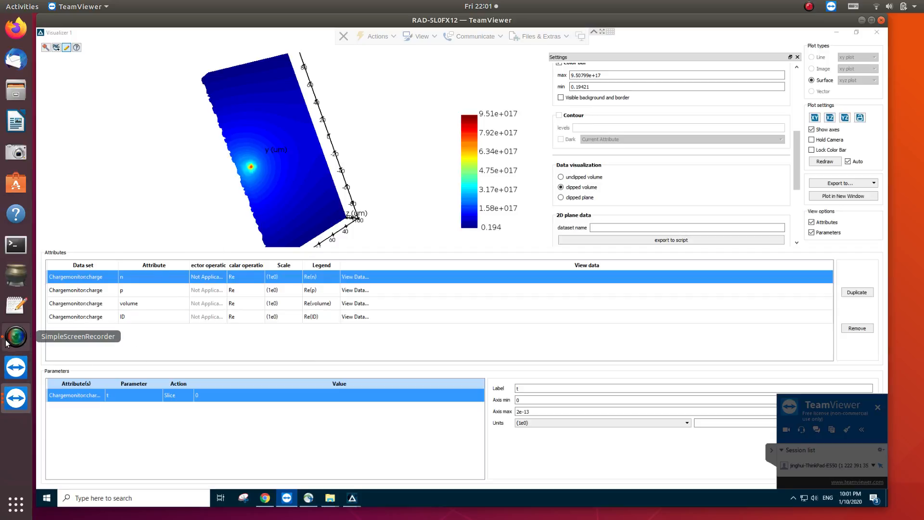
pyautogui.click(15, 336)
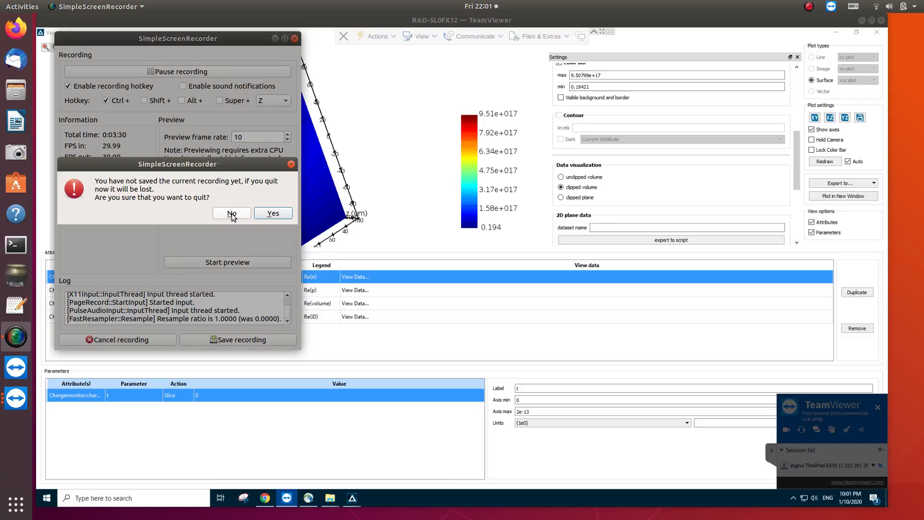
# Decline quitting the recording and drag the recorder window off toward the right
pyautogui.click(232, 213)
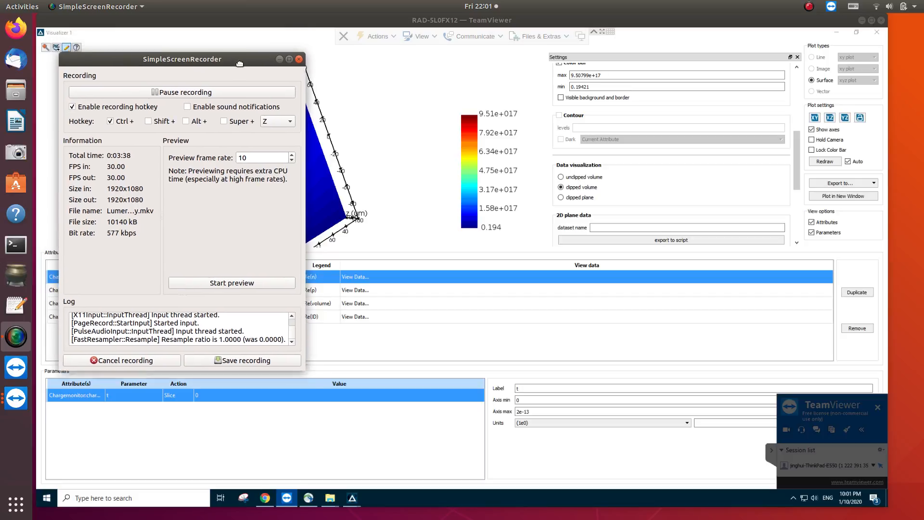
pyautogui.moveTo(183, 59); pyautogui.dragTo(422, 188)
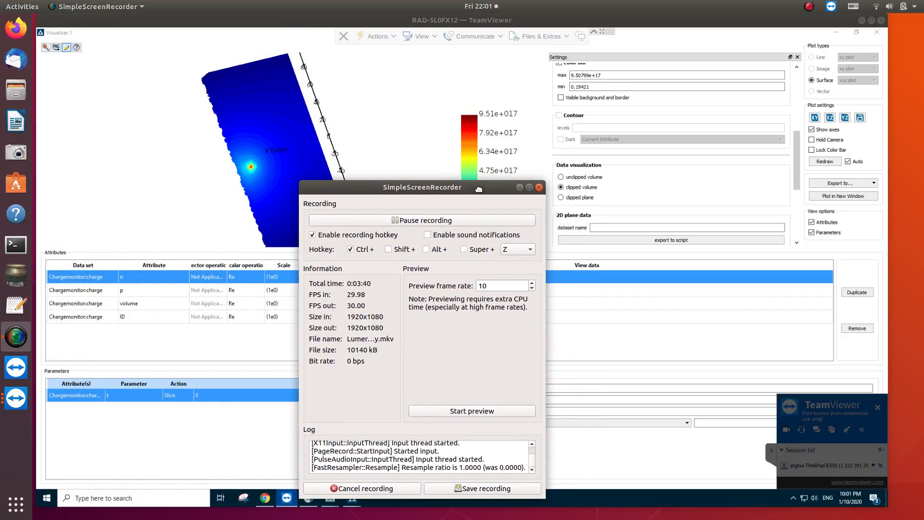
pyautogui.moveTo(422, 188); pyautogui.dragTo(555, 173)
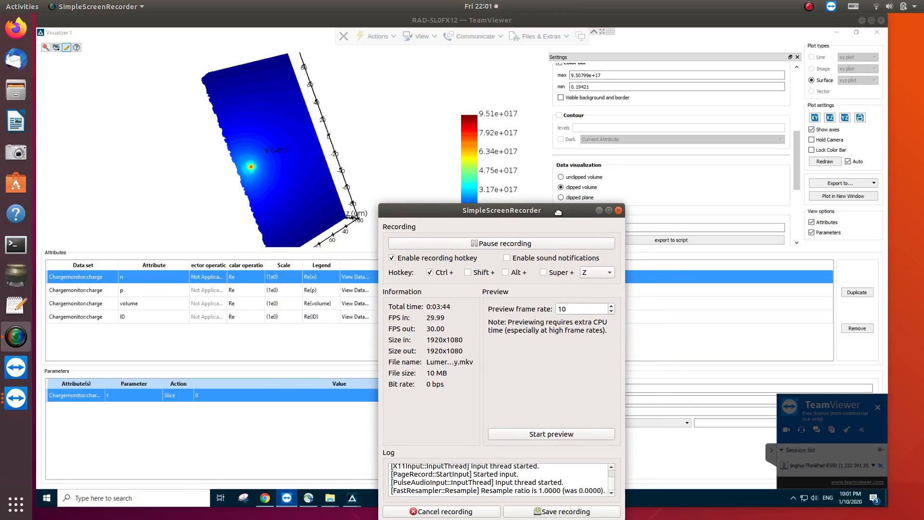
pyautogui.moveTo(501, 210); pyautogui.dragTo(625, 142)
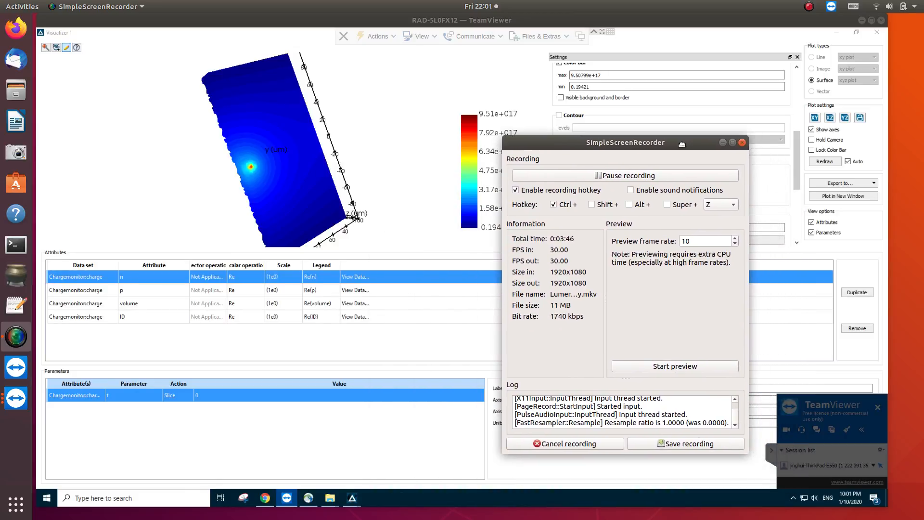